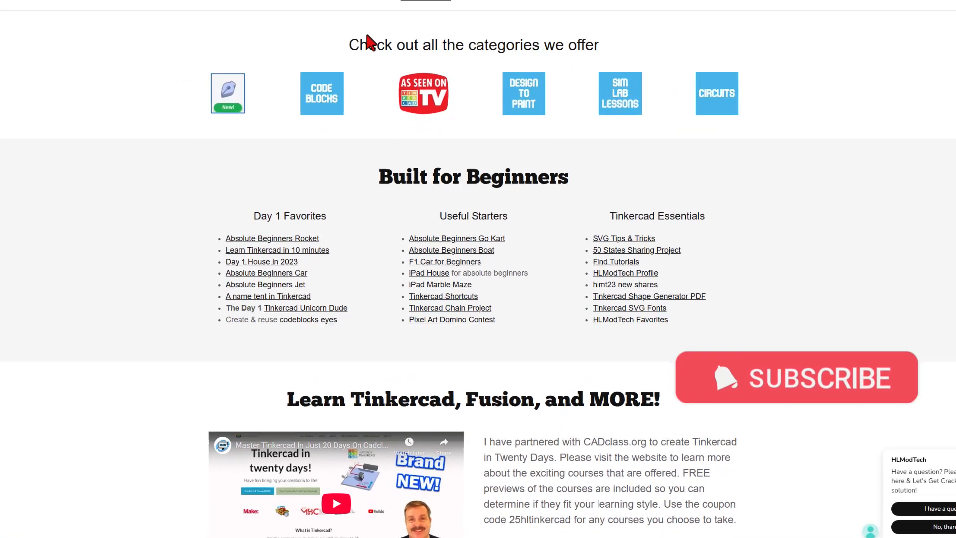
Scroll the HLModTech homepage to the Built for Beginners link lists
{"action": "scroll", "scroll_direction": "down", "scroll_amount": 3}
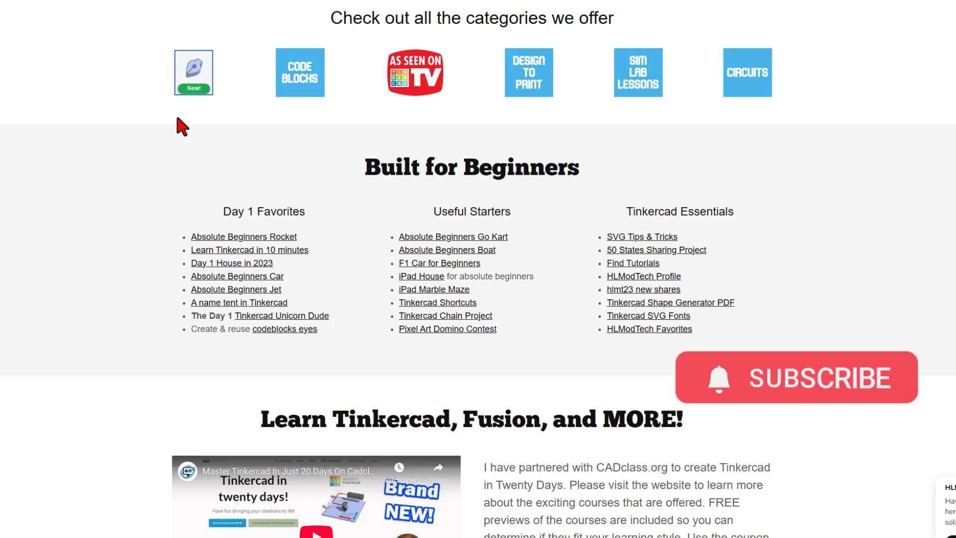
{"action": "scroll", "scroll_direction": "down", "scroll_amount": 3}
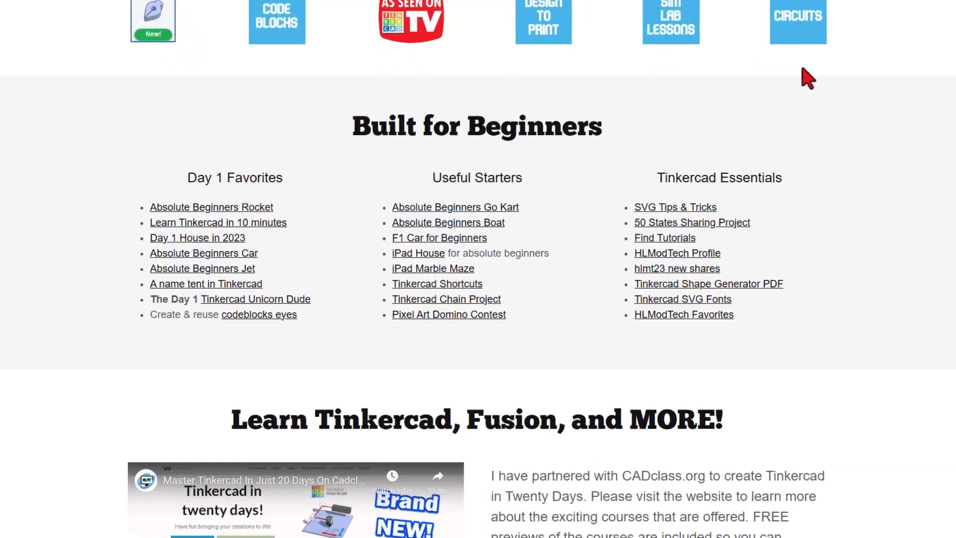
{"action": "scroll", "scroll_direction": "up", "scroll_amount": 3}
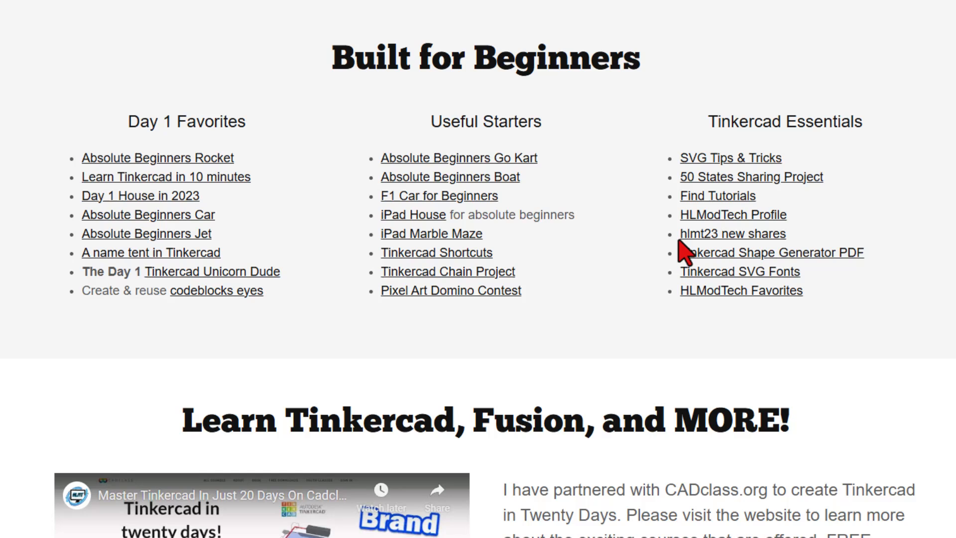
{"action": "mouse_move", "coordinate": [639, 252]}
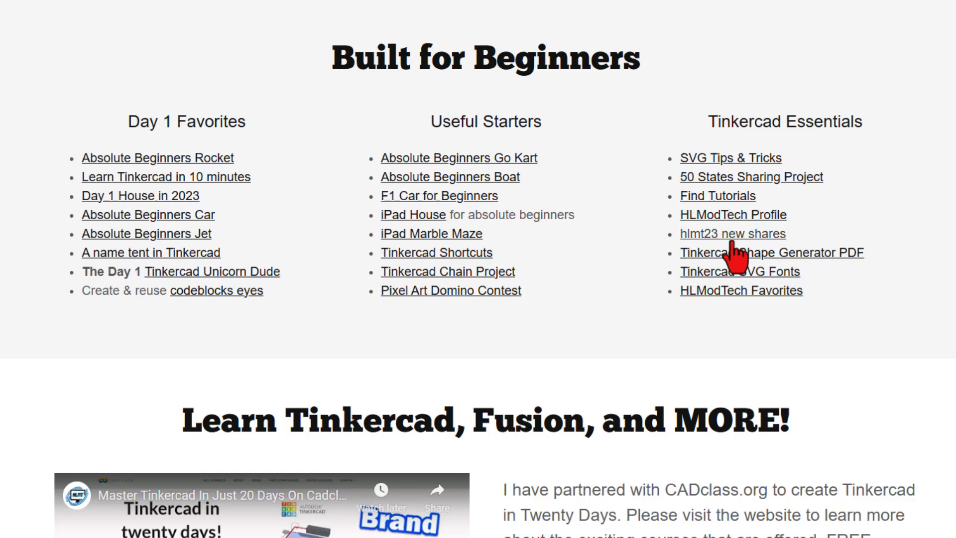
{"action": "mouse_move", "coordinate": [738, 250]}
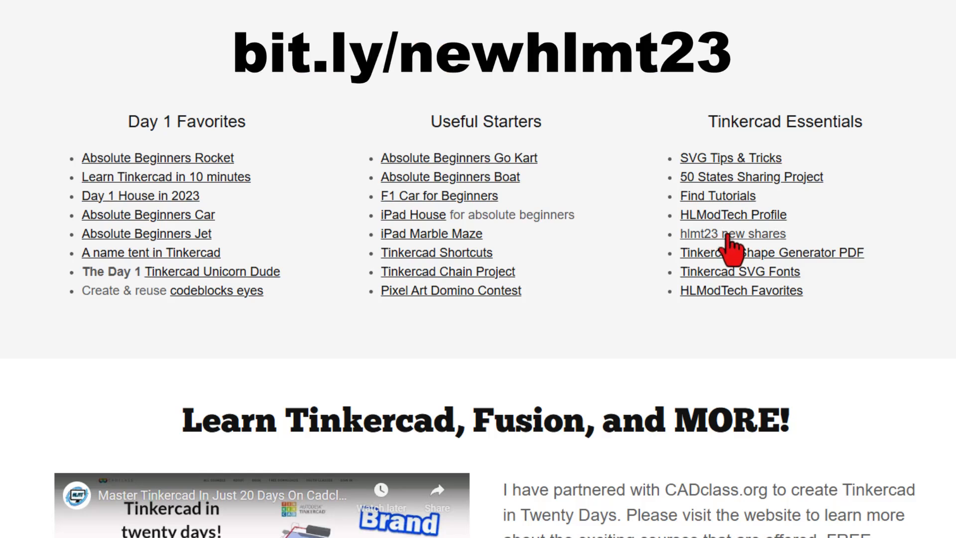
{"action": "mouse_move", "coordinate": [741, 250]}
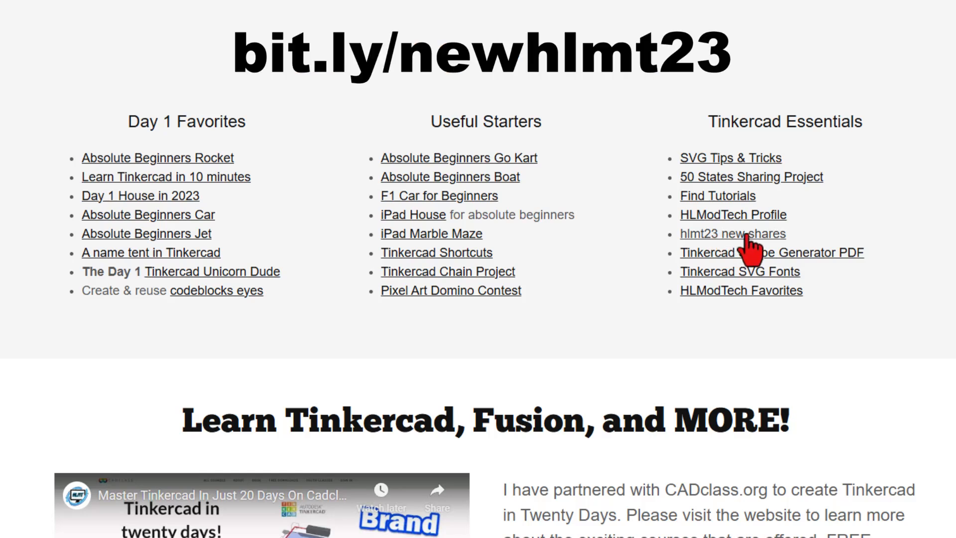
Open hlmt23 new shares, heart GOLD CHAIN, then view and close the Xavion dreadnought
{"action": "left_click", "coordinate": [733, 233]}
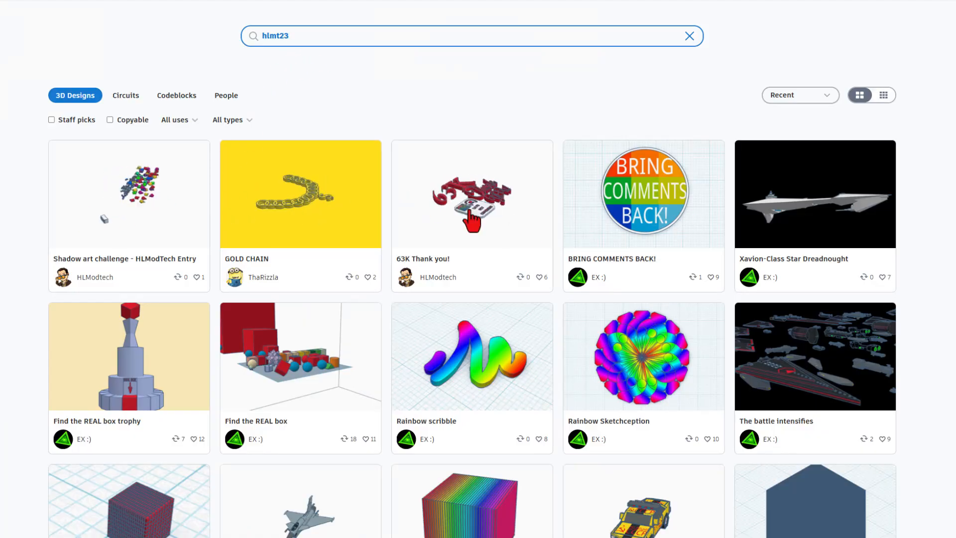
{"action": "left_click", "coordinate": [299, 193]}
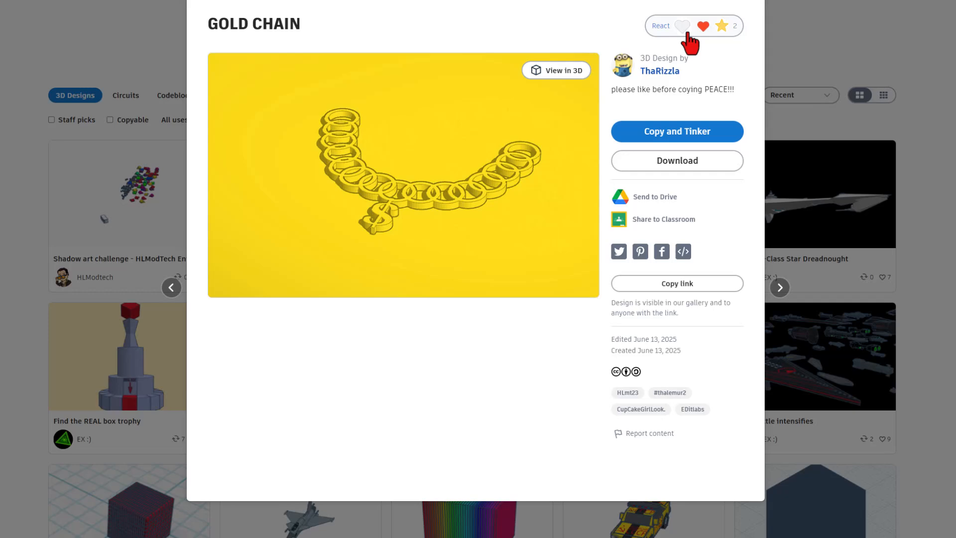
{"action": "left_click", "coordinate": [722, 25]}
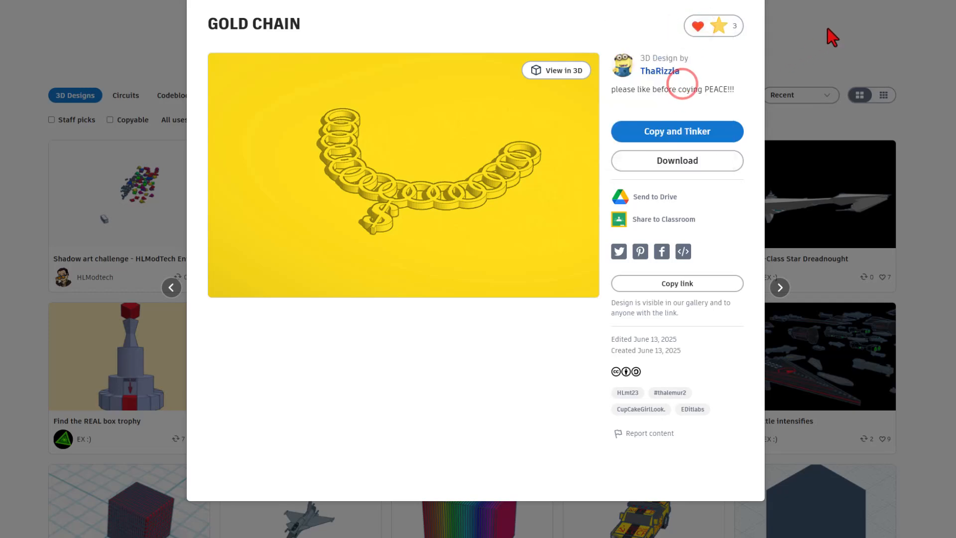
{"action": "mouse_move", "coordinate": [389, 194]}
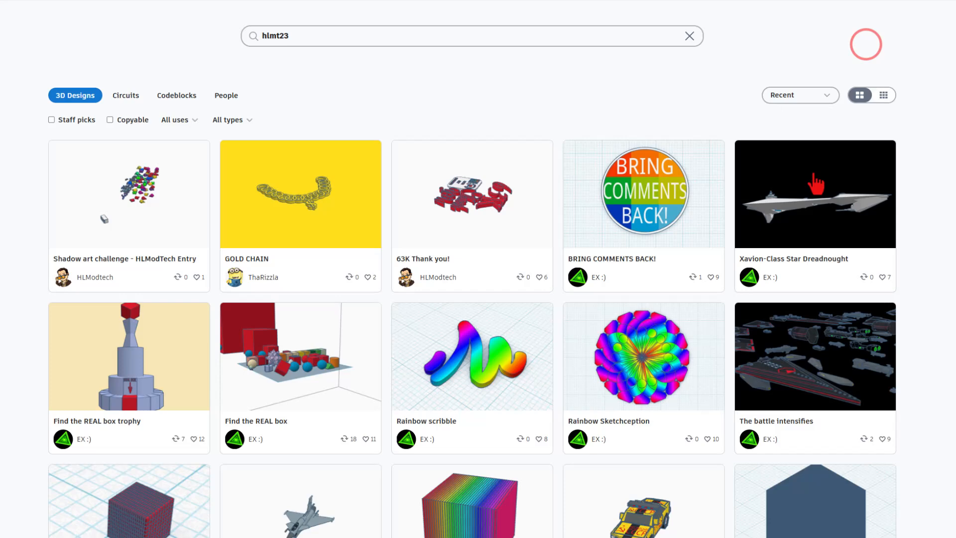
{"action": "left_click", "coordinate": [814, 193]}
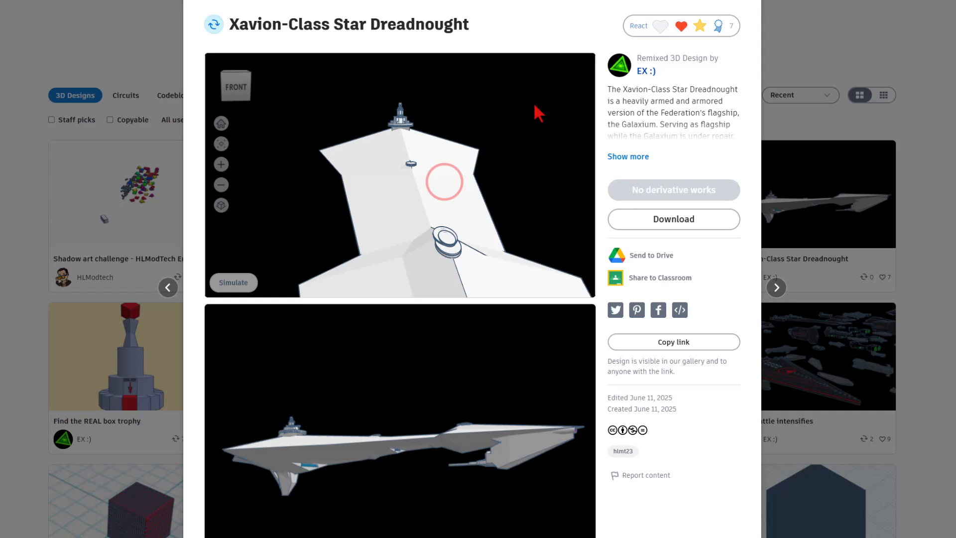
{"action": "left_click", "coordinate": [681, 26]}
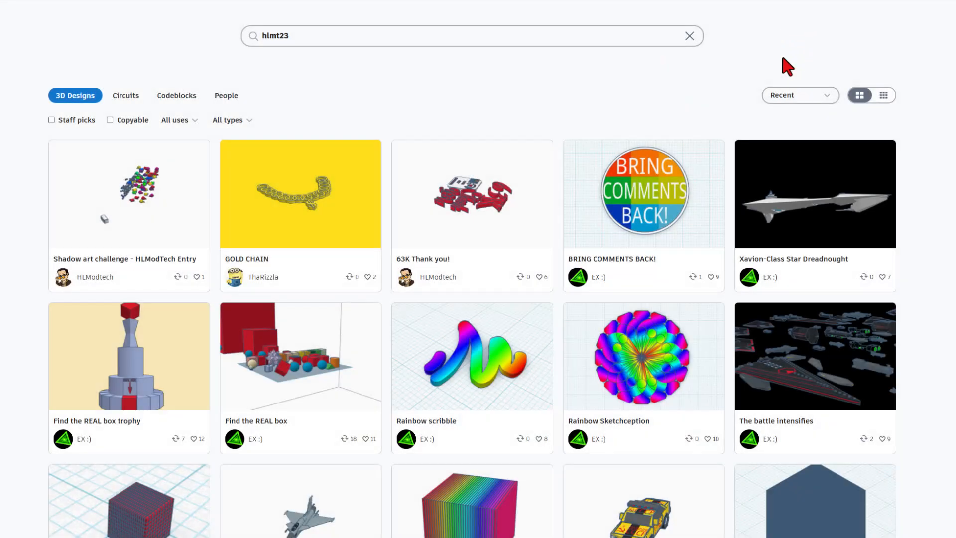
Open the Shadow art challenge - HLModTech Entry and expand its full description
{"action": "left_click", "coordinate": [129, 194]}
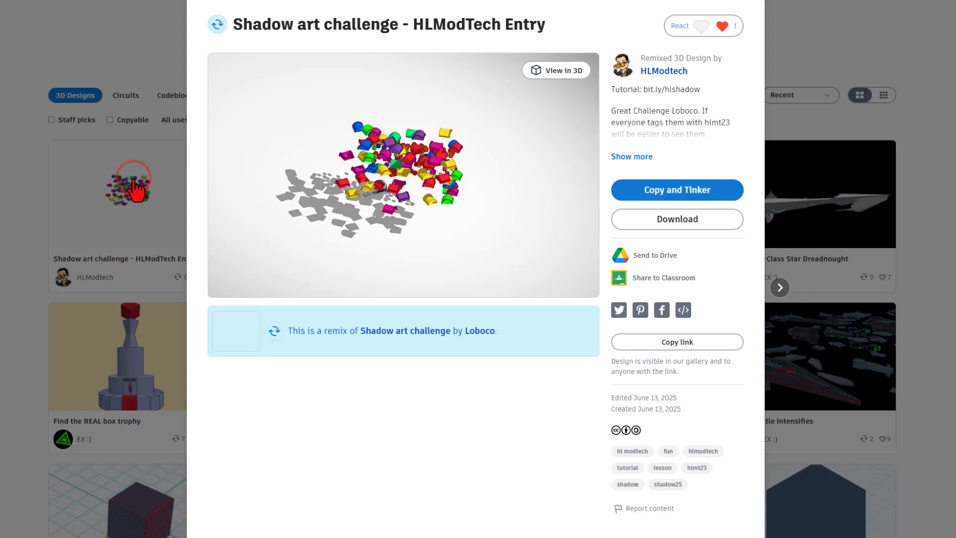
{"action": "mouse_move", "coordinate": [397, 186]}
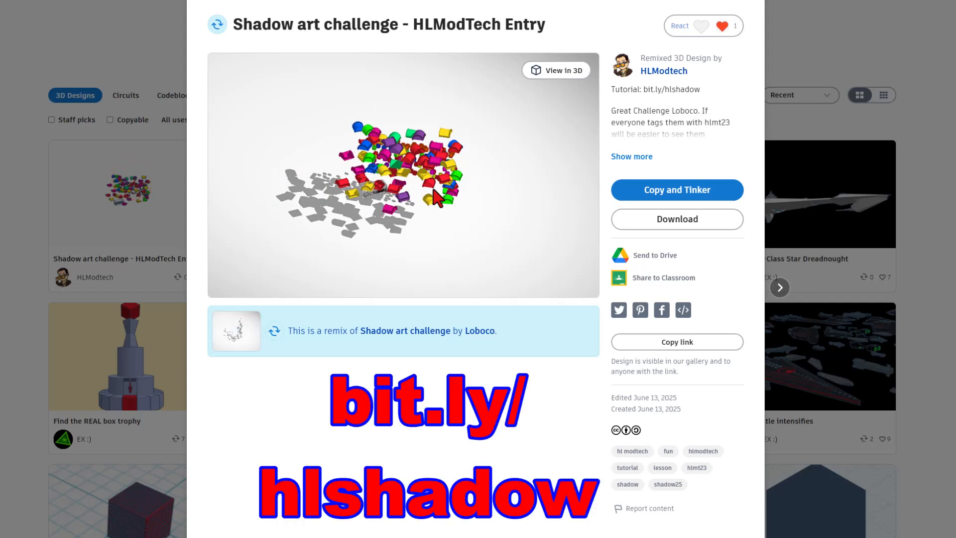
{"action": "mouse_move", "coordinate": [652, 106]}
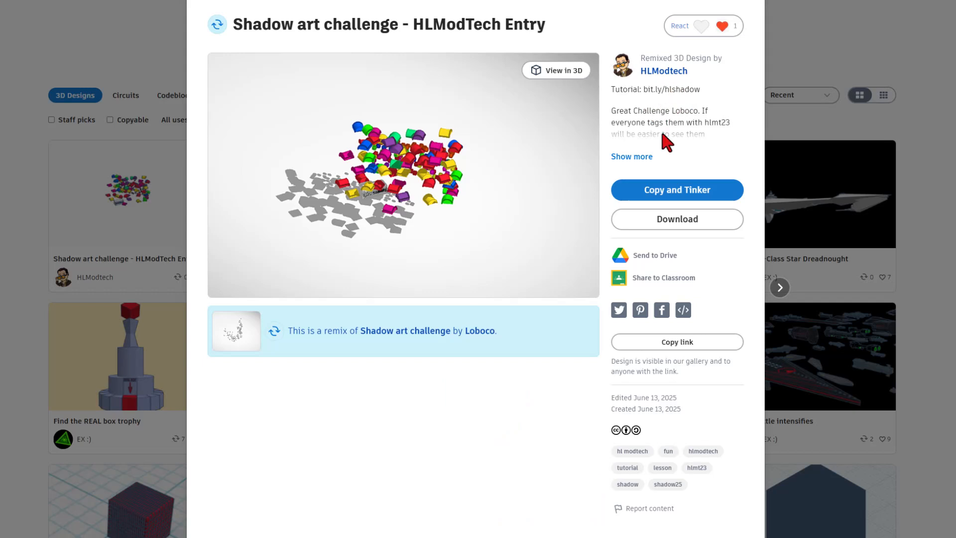
{"action": "left_click", "coordinate": [631, 156]}
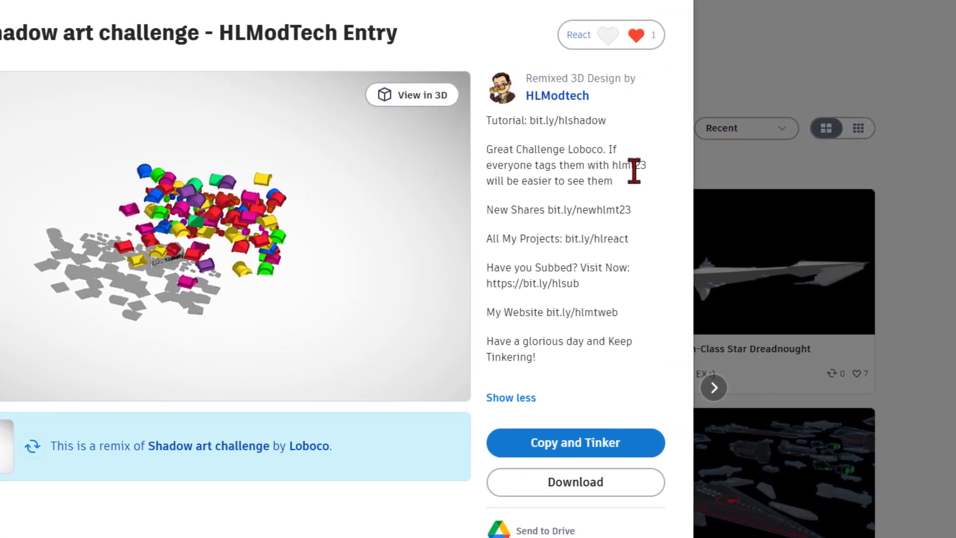
{"action": "mouse_move", "coordinate": [581, 189]}
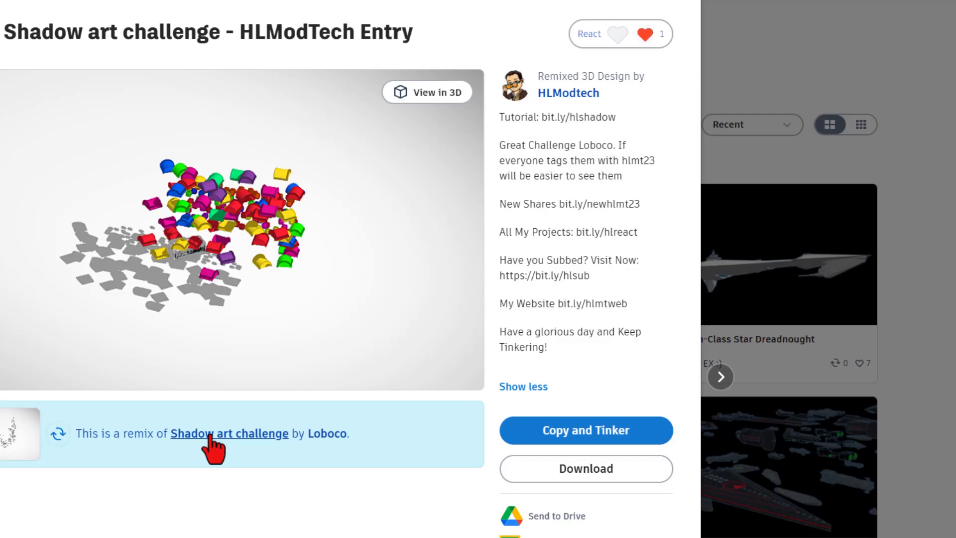
Open Loboco's original Shadow art challenge design and give it a star reaction
{"action": "left_click", "coordinate": [230, 434]}
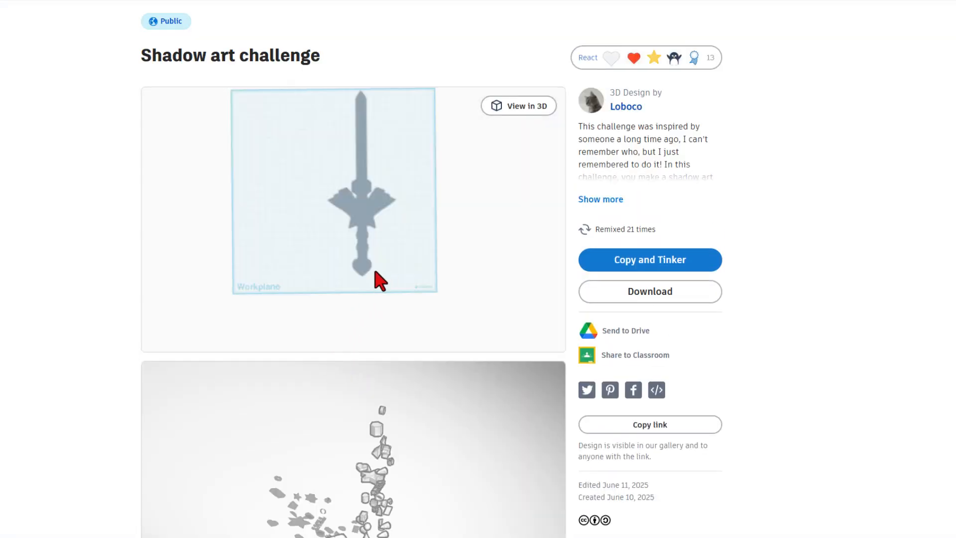
{"action": "scroll", "scroll_direction": "up", "scroll_amount": 3}
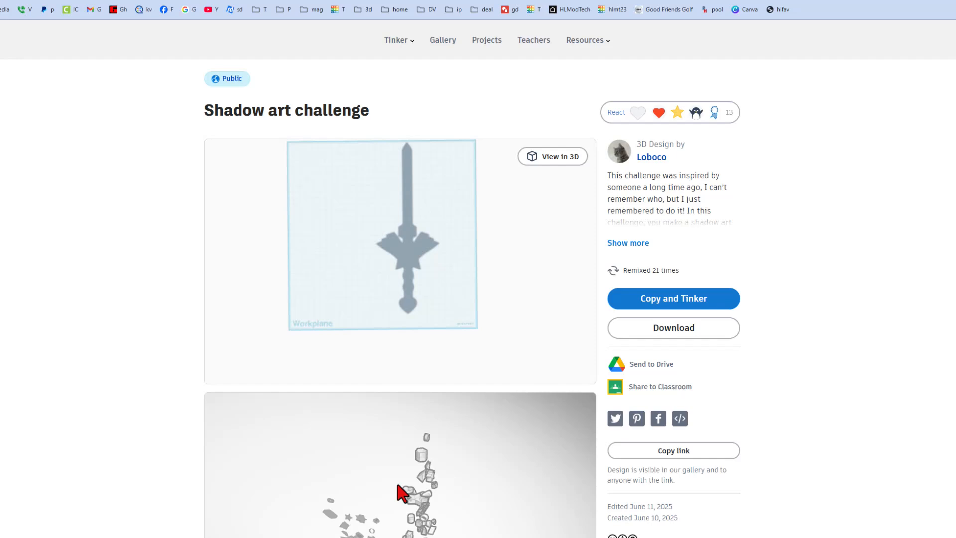
{"action": "mouse_move", "coordinate": [416, 288]}
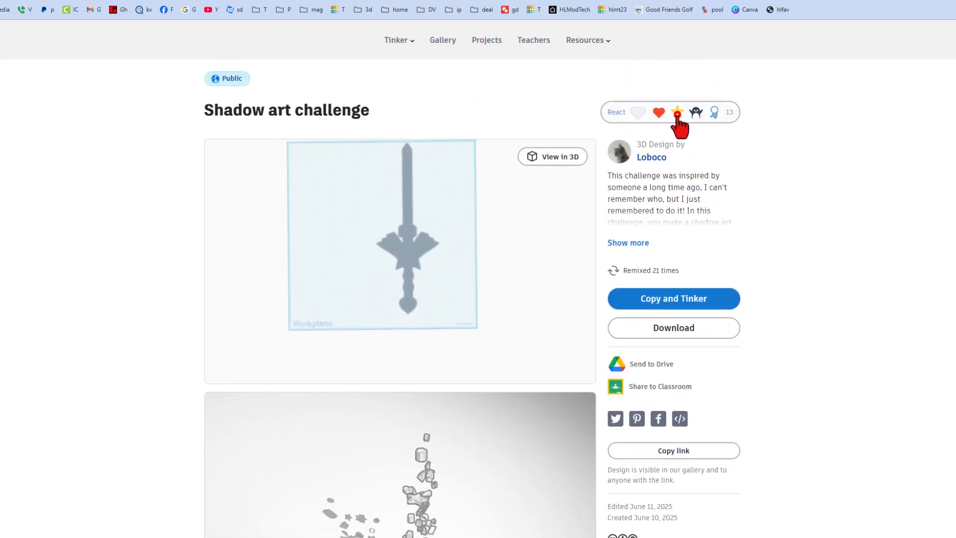
{"action": "left_click", "coordinate": [677, 112]}
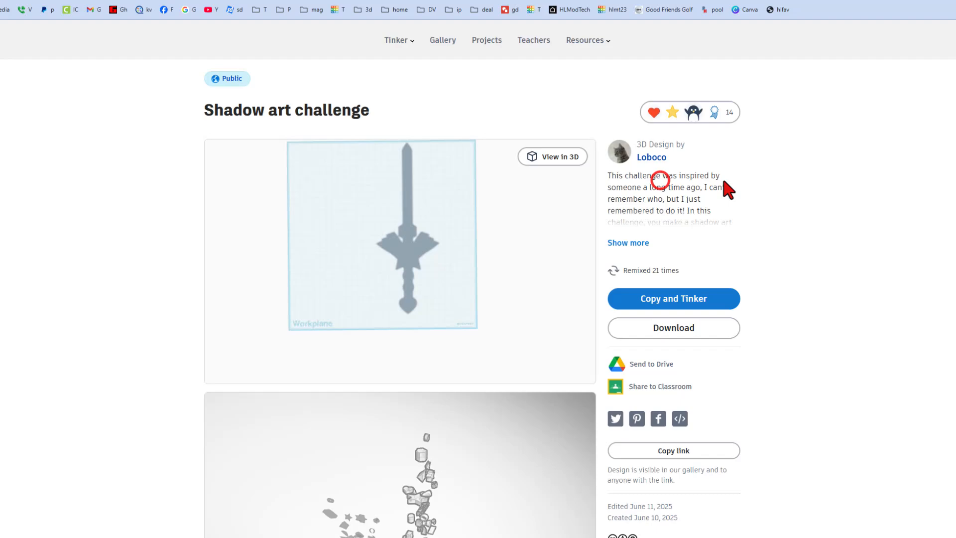
{"action": "mouse_move", "coordinate": [230, 221]}
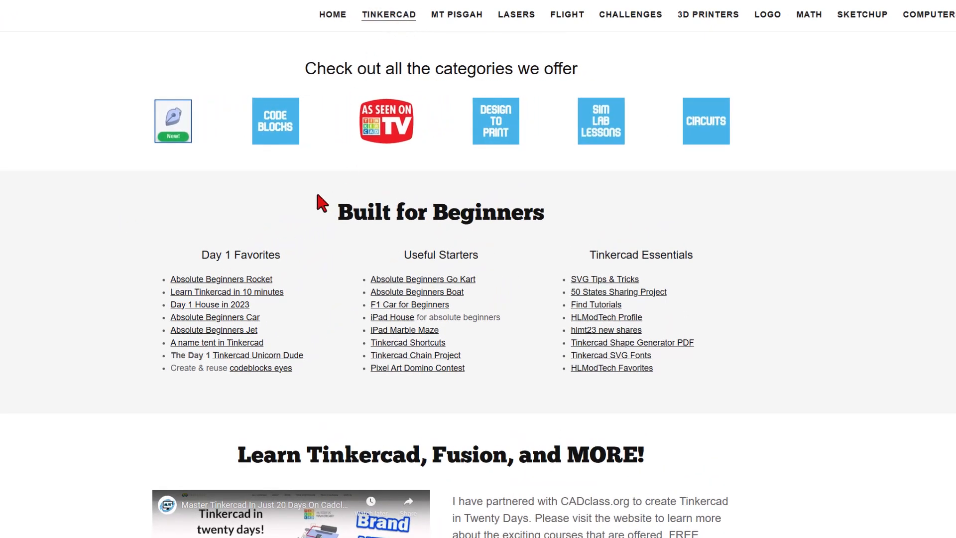
{"action": "mouse_move", "coordinate": [597, 372]}
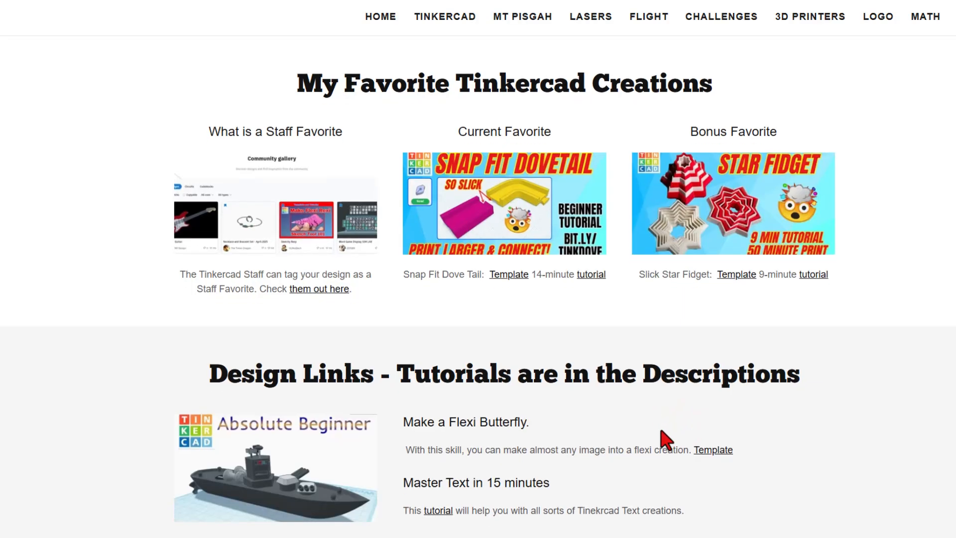
{"action": "mouse_move", "coordinate": [545, 219]}
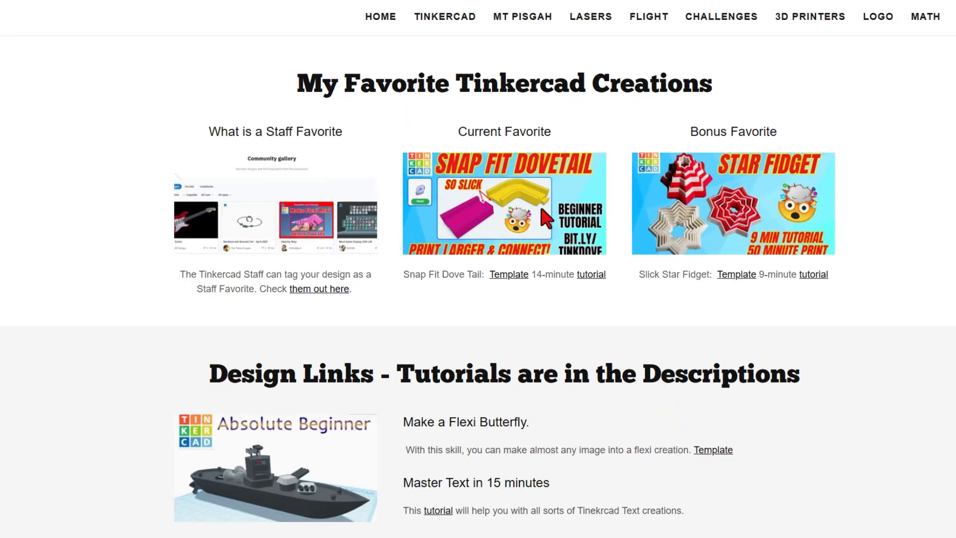
{"action": "mouse_move", "coordinate": [506, 453]}
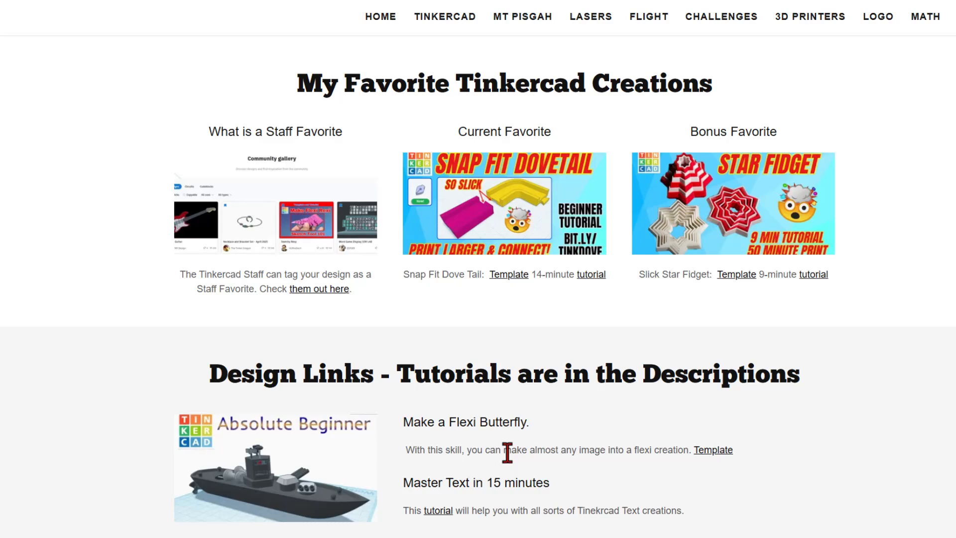
Scroll the HLModTech page down to My Favorite Tinkercad Creations
{"action": "scroll", "scroll_direction": "down", "scroll_amount": 3}
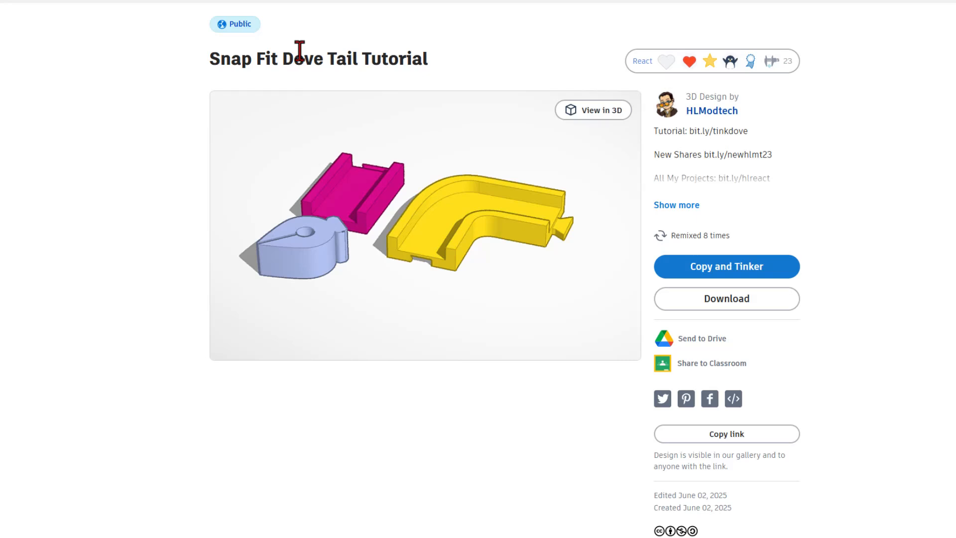
{"action": "mouse_move", "coordinate": [449, 102]}
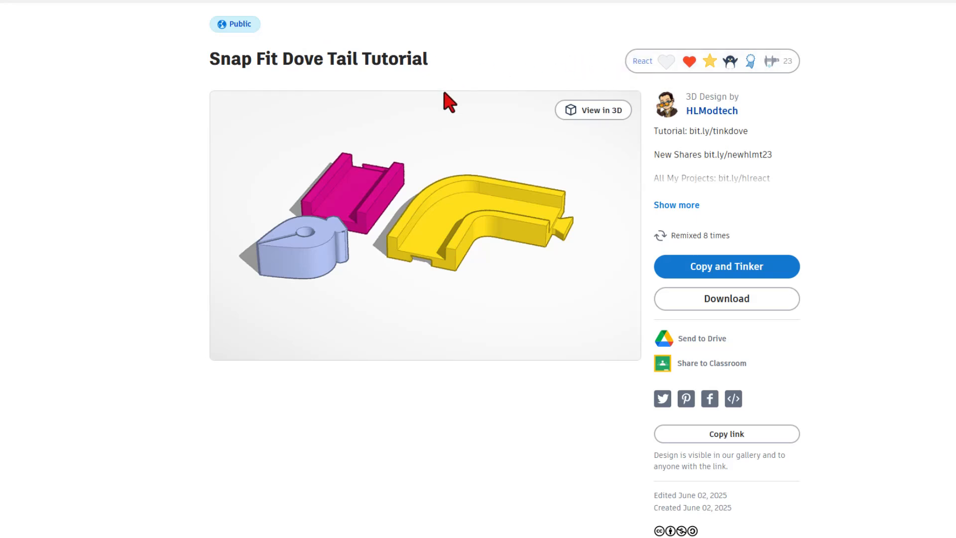
{"action": "mouse_move", "coordinate": [525, 222]}
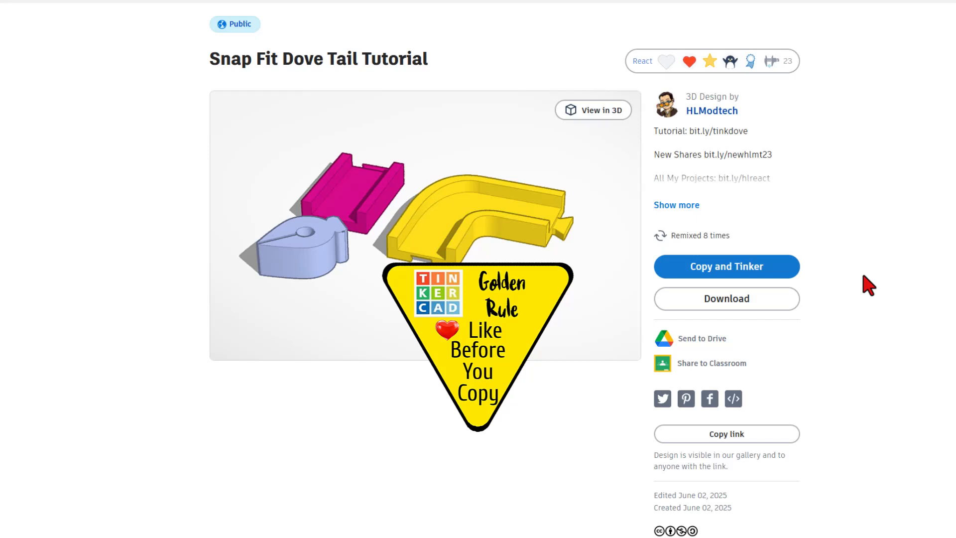
Expand the Snap Fit Dove Tail Tutorial description and scroll through it
{"action": "left_click", "coordinate": [688, 61]}
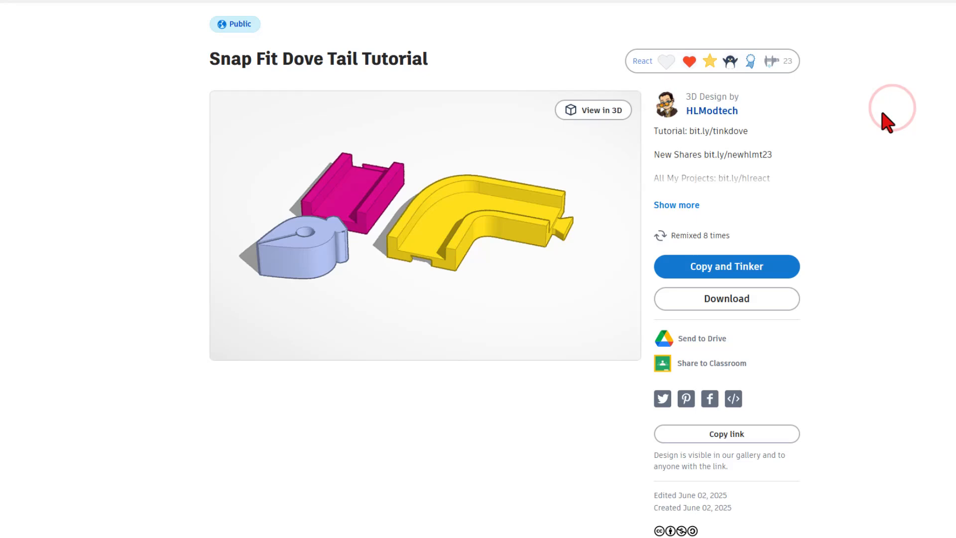
{"action": "left_click", "coordinate": [677, 205]}
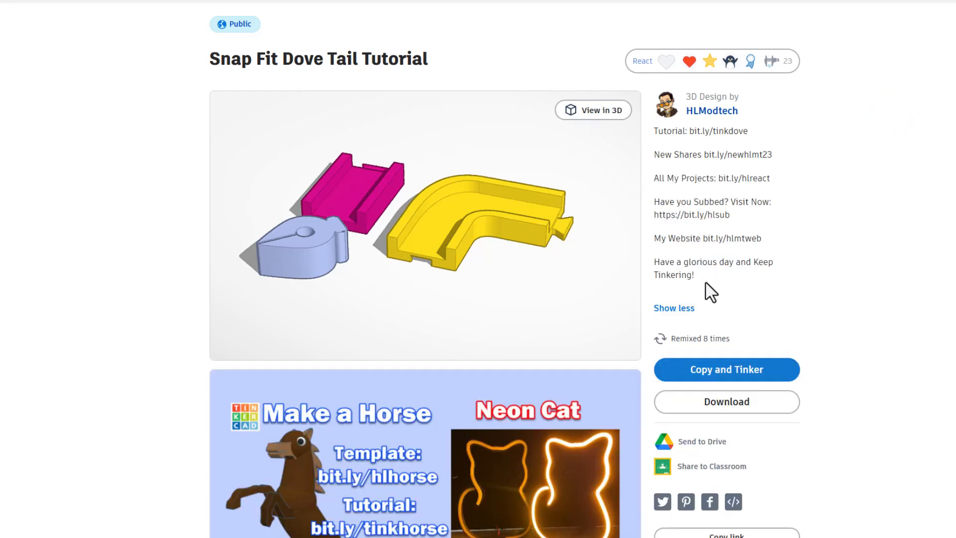
{"action": "scroll", "scroll_direction": "down", "scroll_amount": 3}
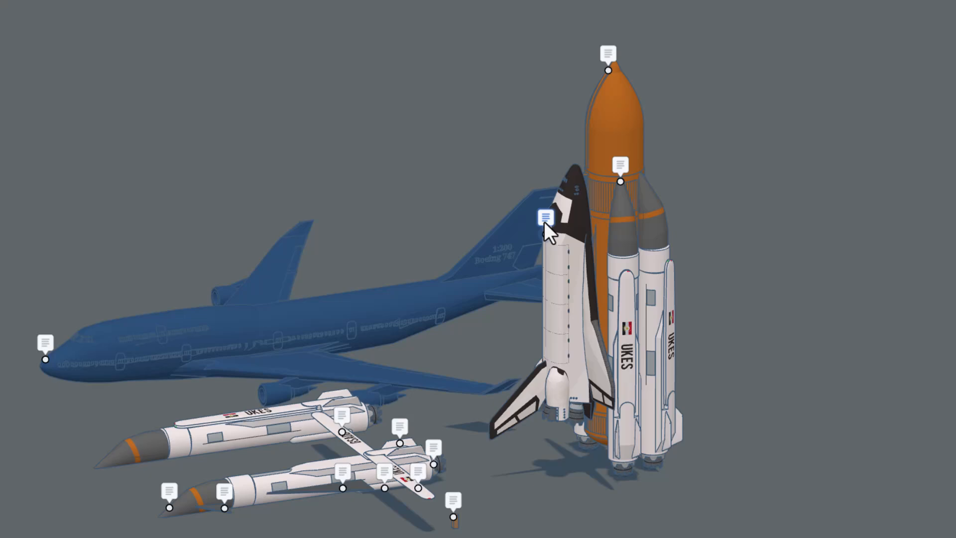
Read the space shuttle note and the booster's rear note about wing deployment
{"action": "left_click", "coordinate": [546, 216]}
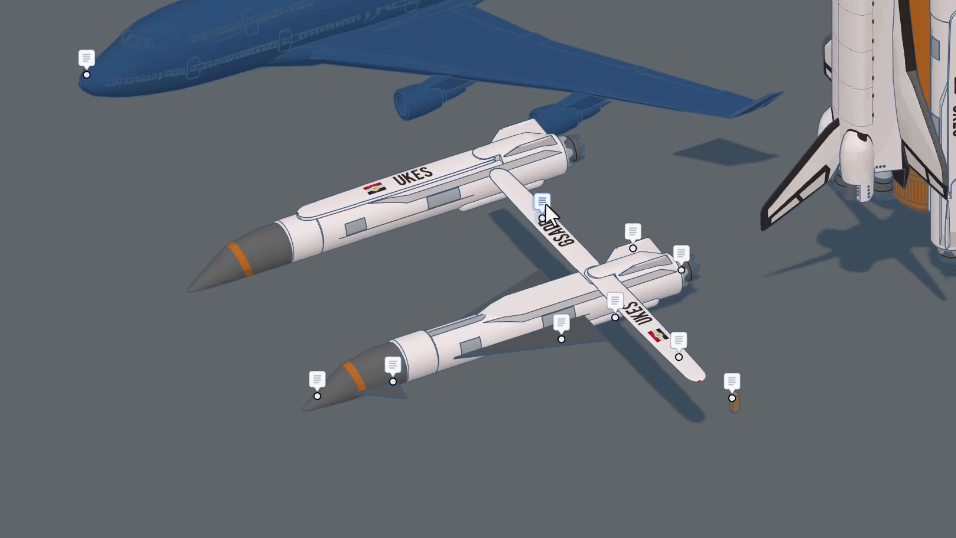
{"action": "mouse_move", "coordinate": [632, 231]}
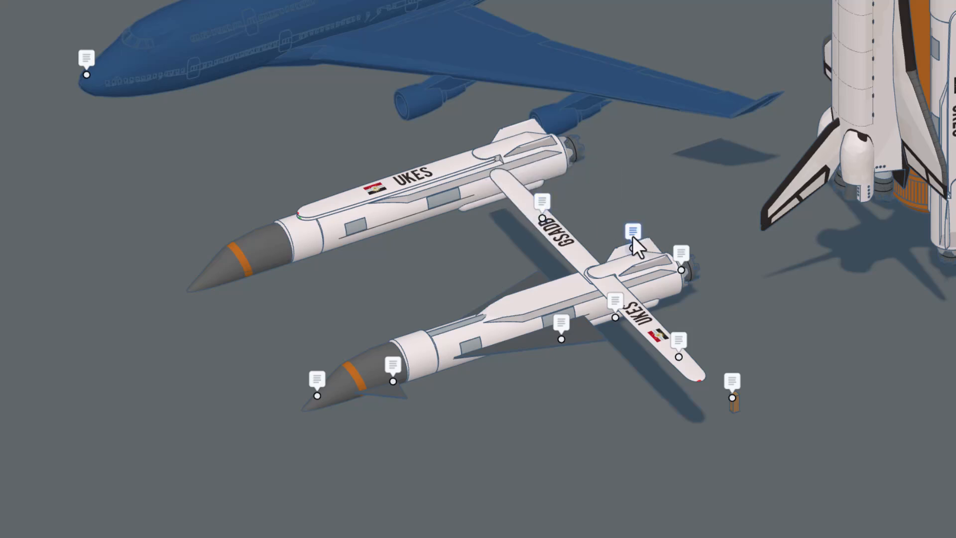
{"action": "mouse_move", "coordinate": [683, 262]}
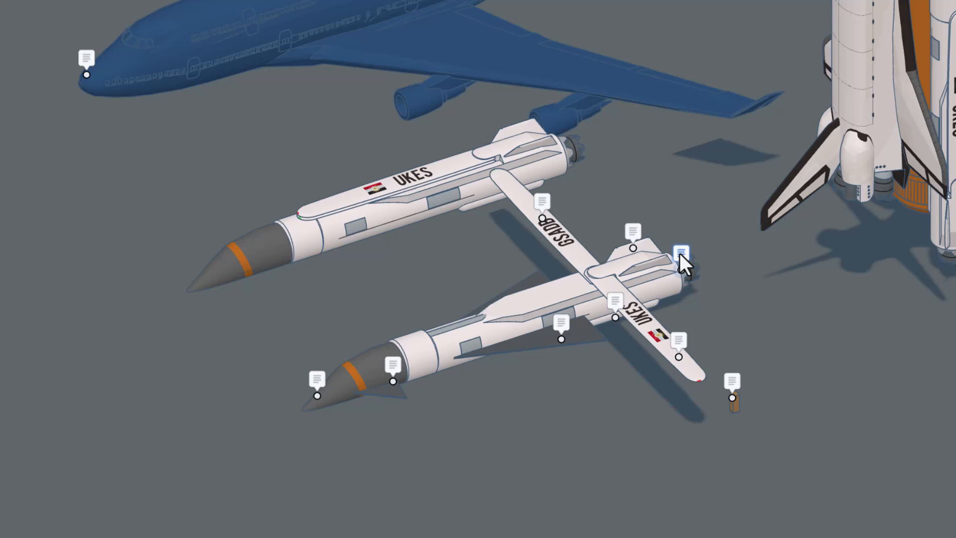
{"action": "left_click", "coordinate": [681, 253]}
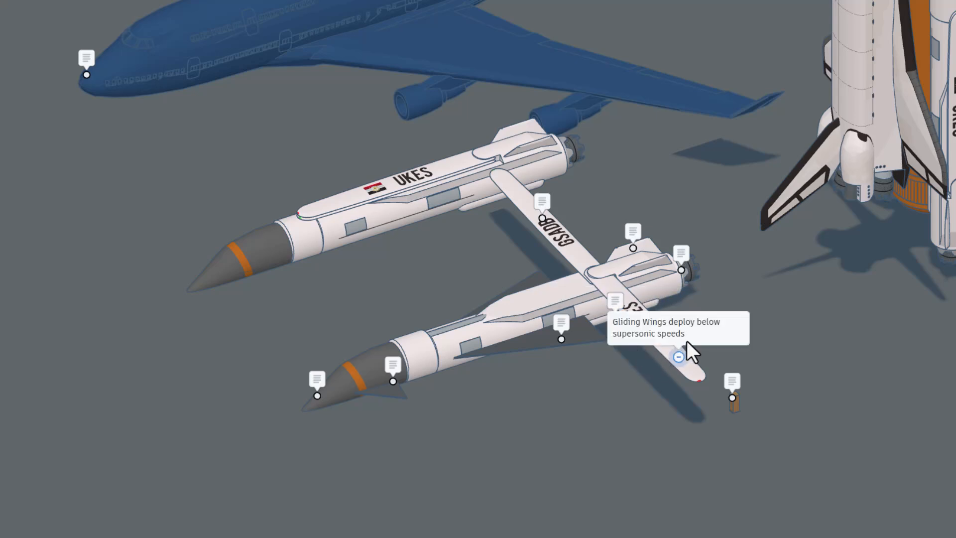
{"action": "mouse_move", "coordinate": [681, 363]}
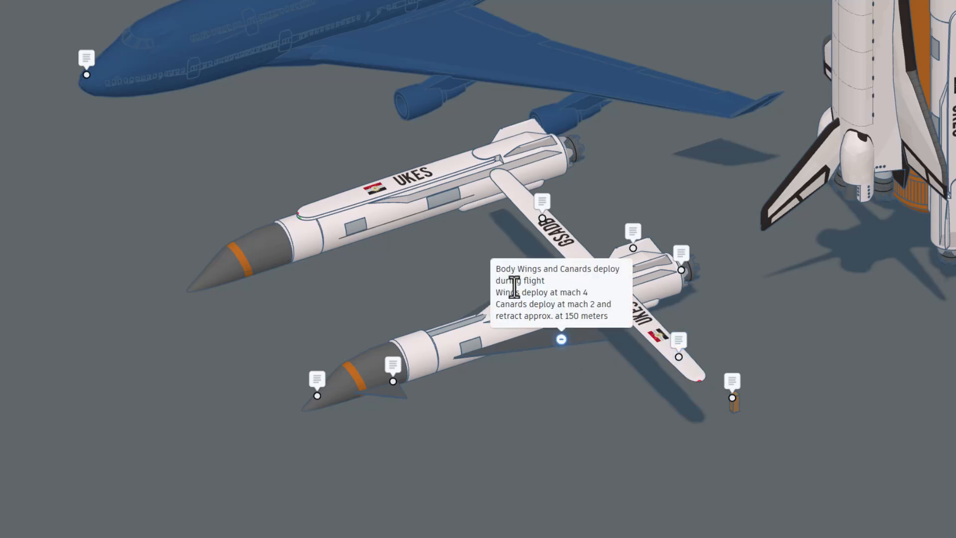
{"action": "mouse_move", "coordinate": [509, 369]}
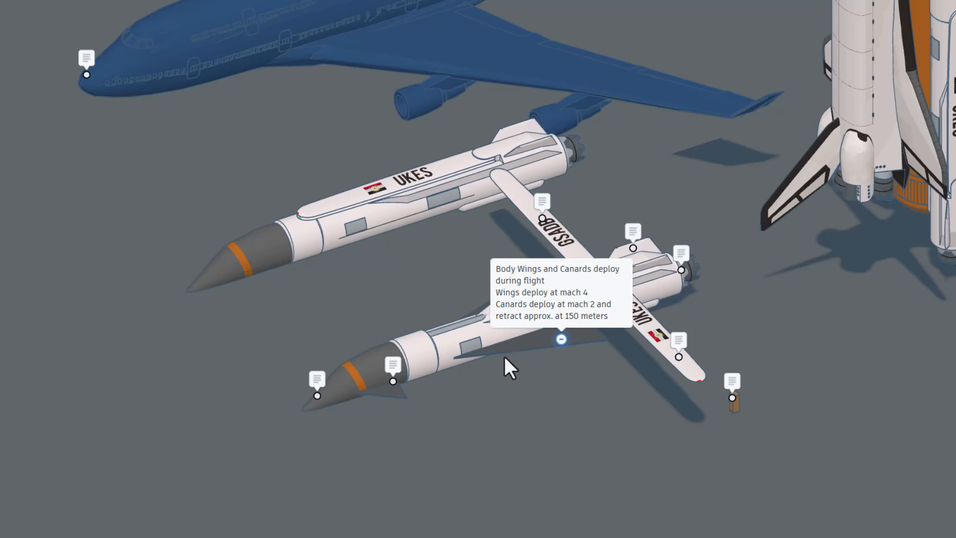